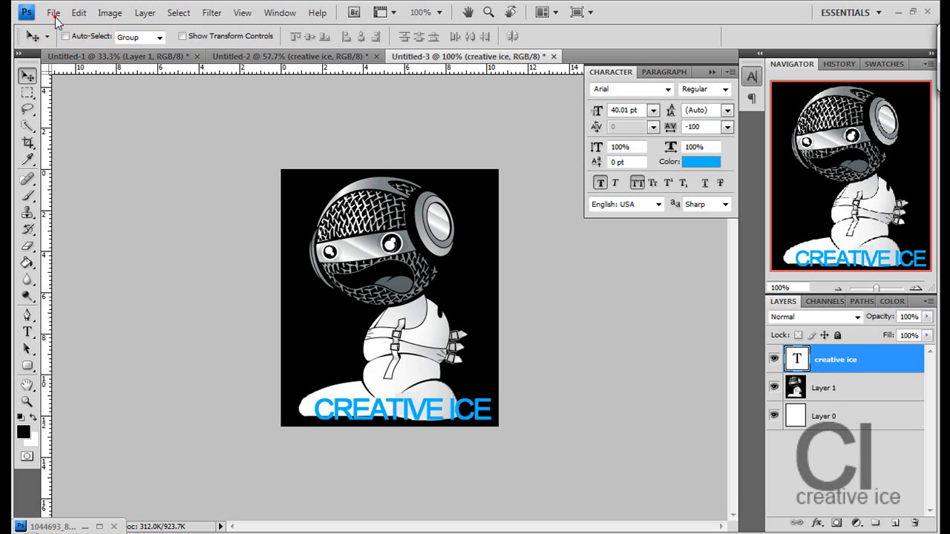
# Create a new white document 301 pixels wide by 150 pixels high.
pyautogui.click(53, 12)
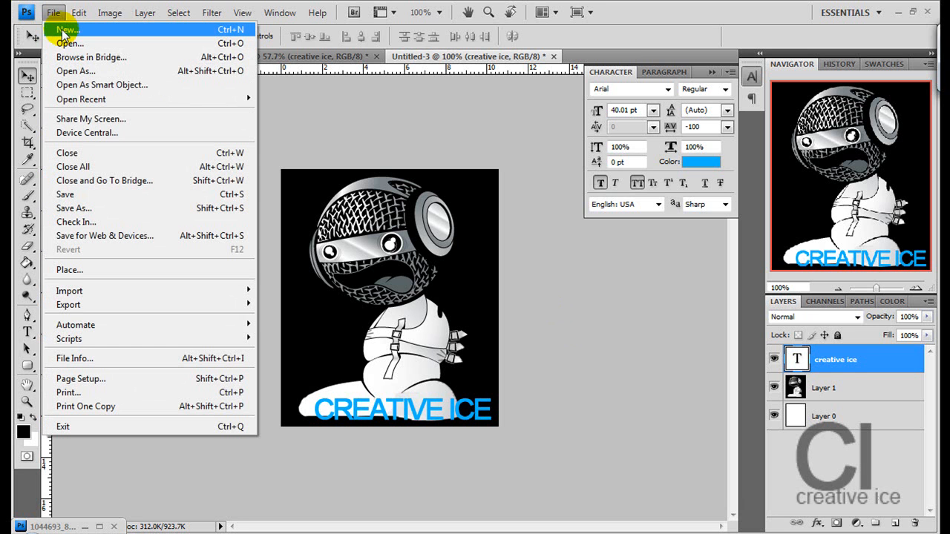
pyautogui.click(68, 30)
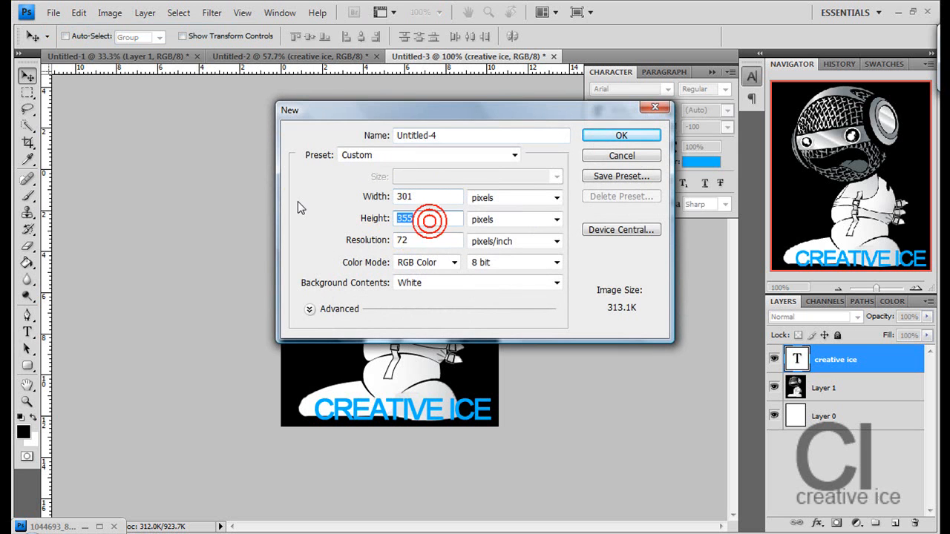
pyautogui.write('15')
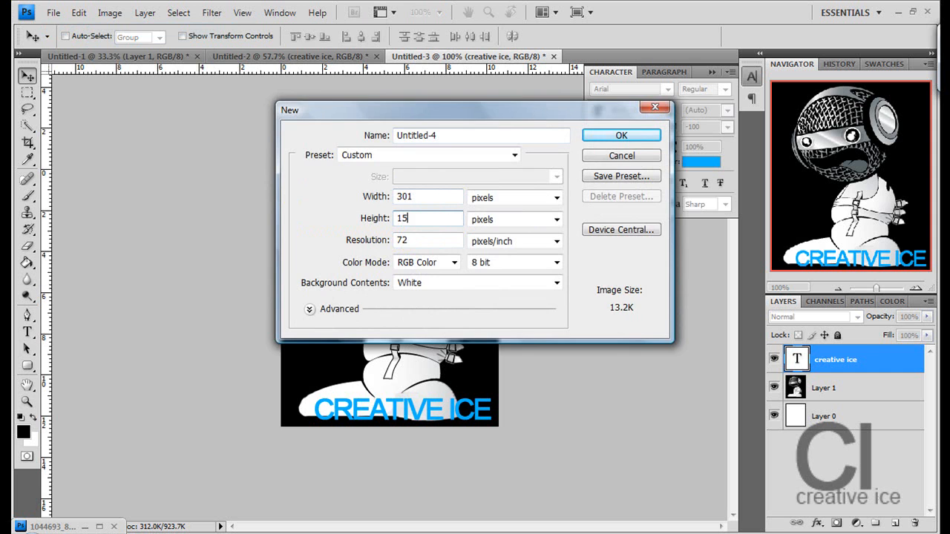
pyautogui.click(621, 135)
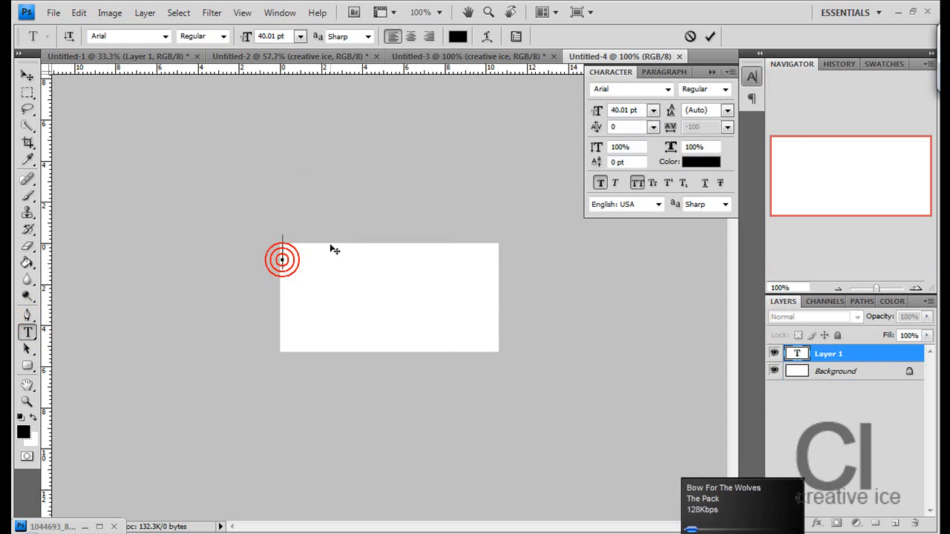
# Add black Arial text MSG above ADD near the box's top-left and commit it.
pyautogui.write('MSG')
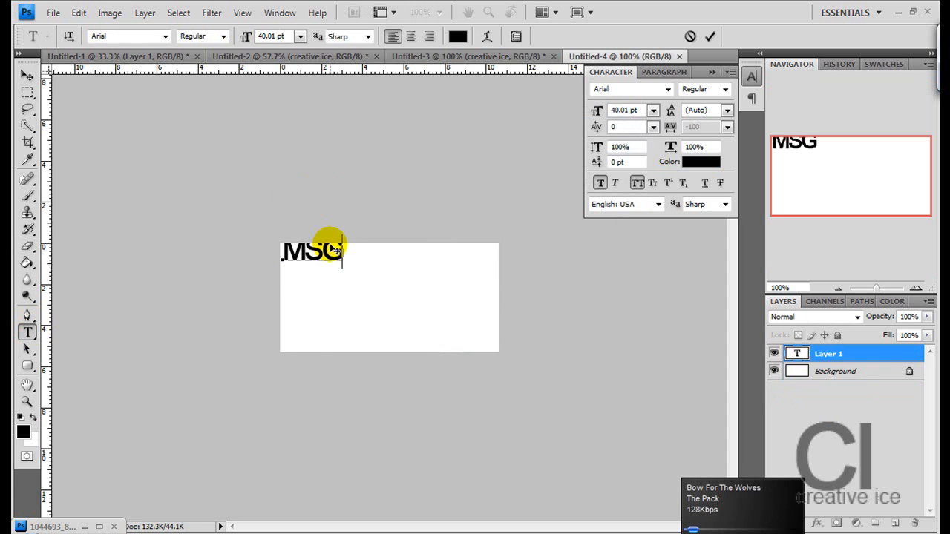
pyautogui.write('ADD')
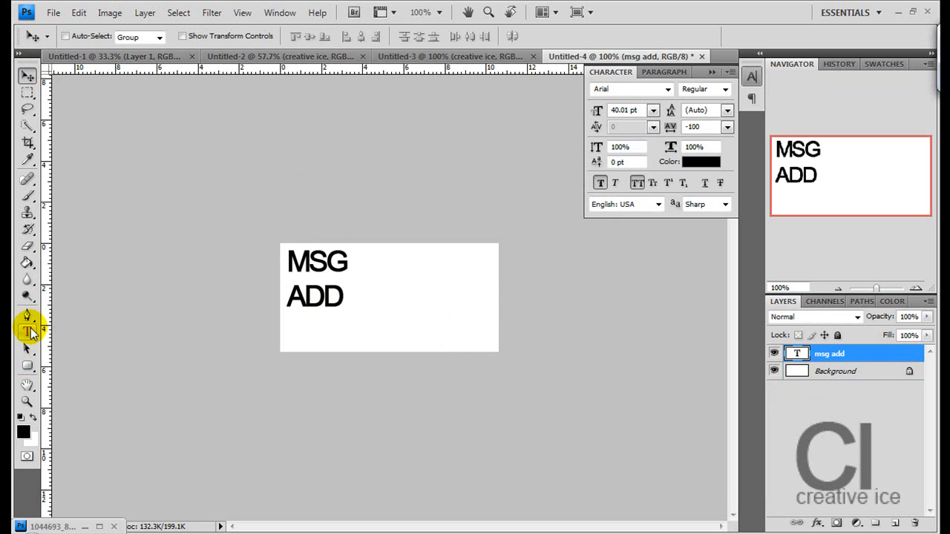
pyautogui.click(54, 12)
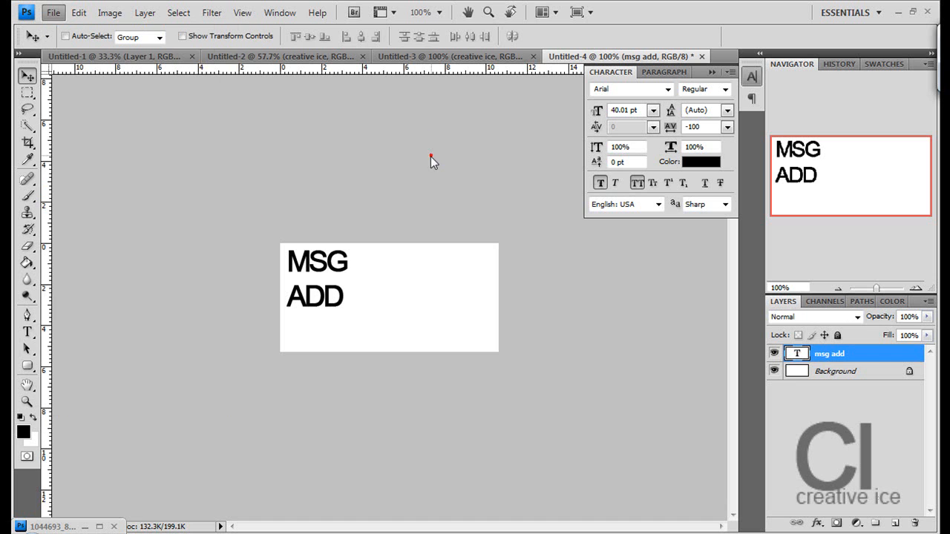
# Convert the background to Layer 0 with a faint grid Pattern Overlay and begin Save As.
pyautogui.click(834, 372)
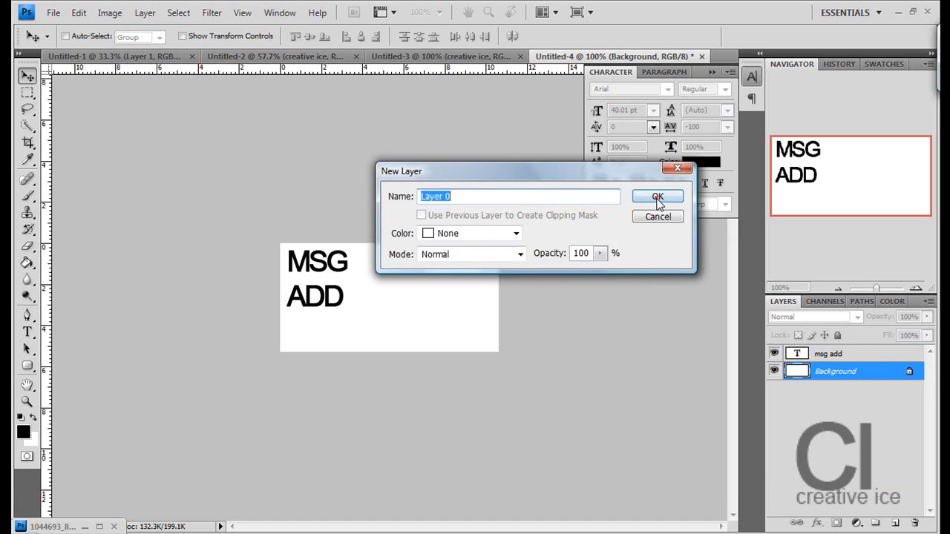
pyautogui.click(656, 196)
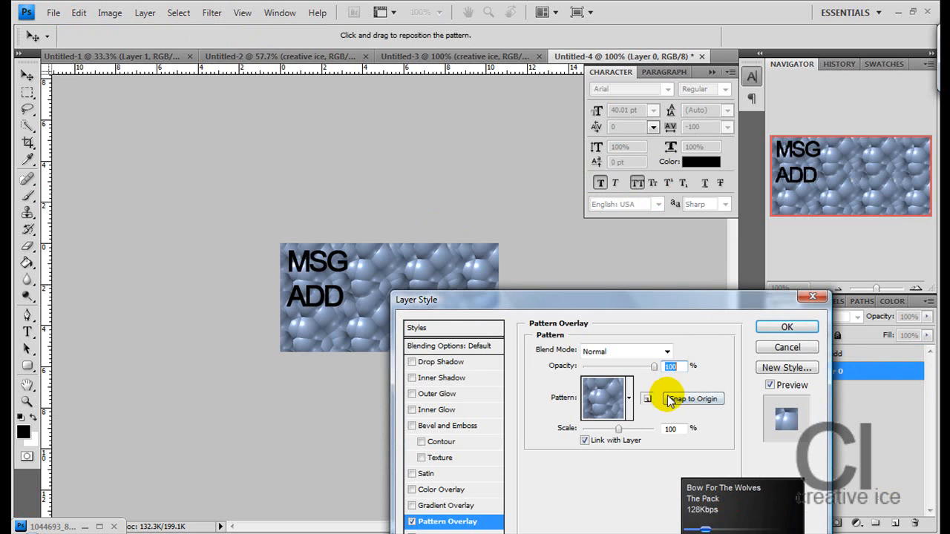
pyautogui.click(606, 398)
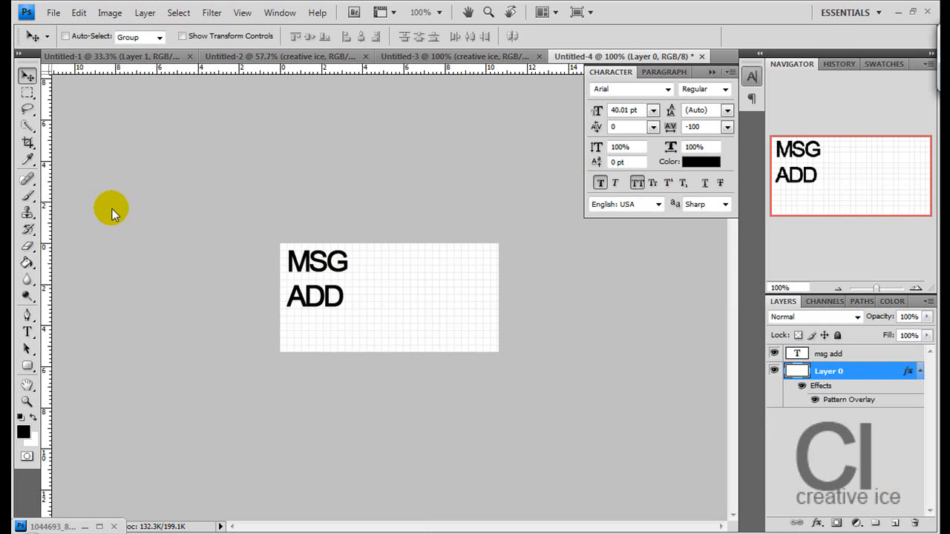
pyautogui.click(546, 327)
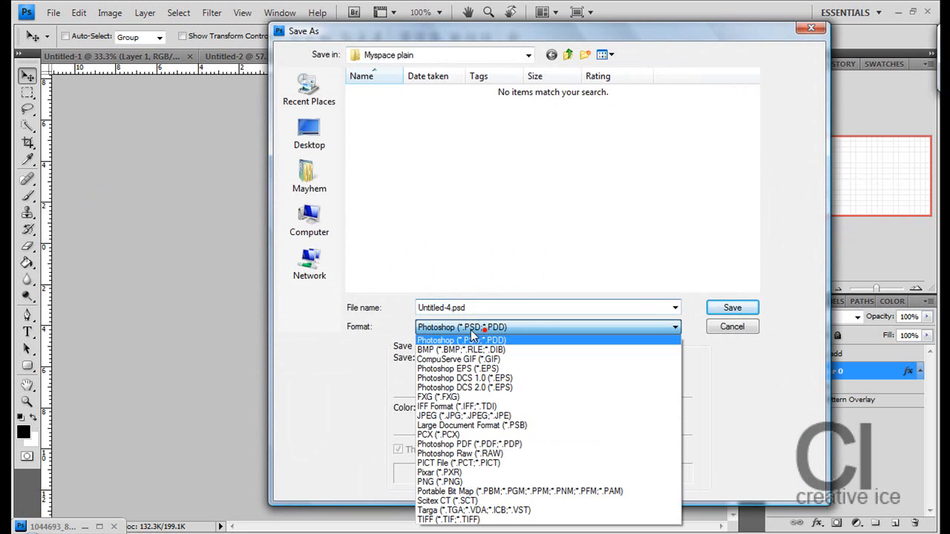
# Save the box as Untitled-4.jpg in the Myspace plain folder at Maximum JPEG quality.
pyautogui.click(448, 415)
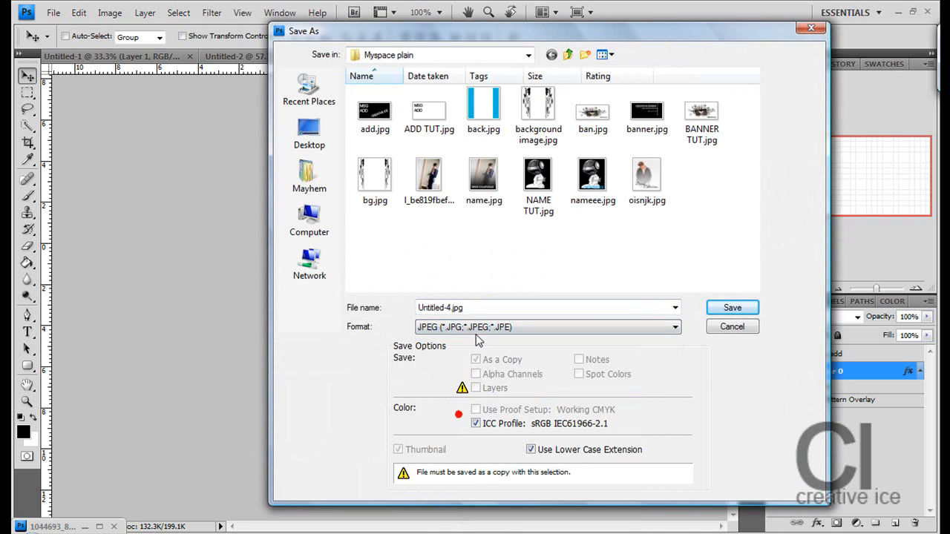
pyautogui.write('c')
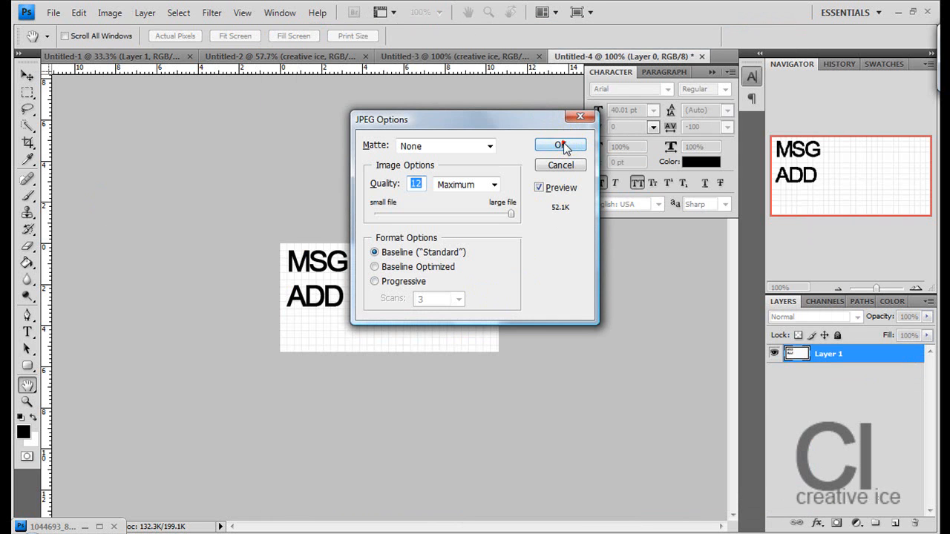
pyautogui.click(559, 145)
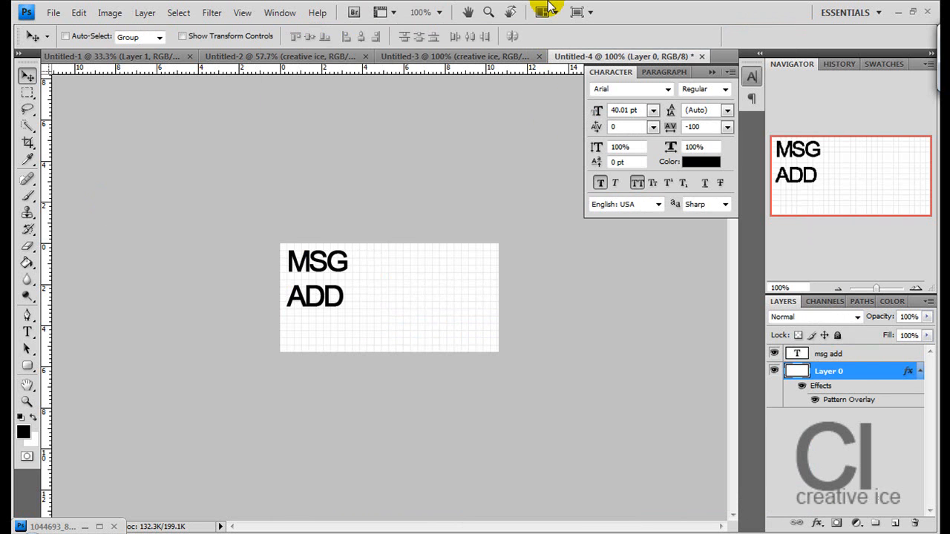